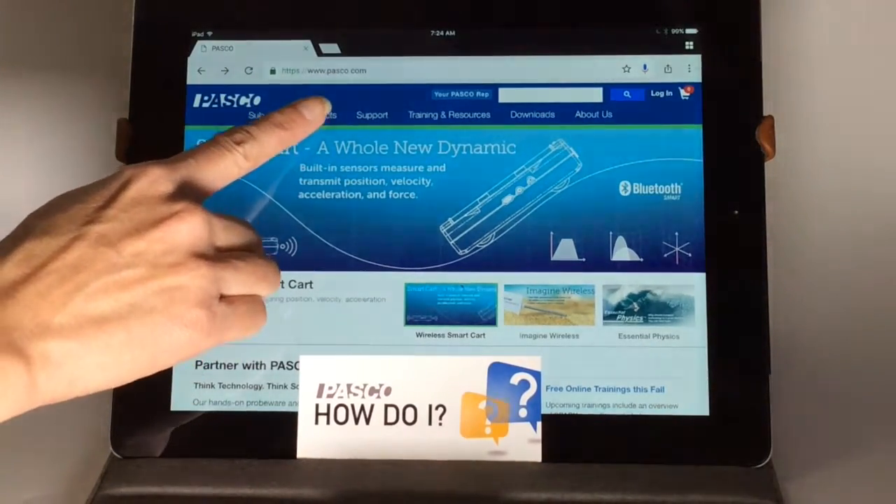
From Products, reach the SPARKlabs Online Library and download the Acid Rain .spk from the Biology list
click(319, 114)
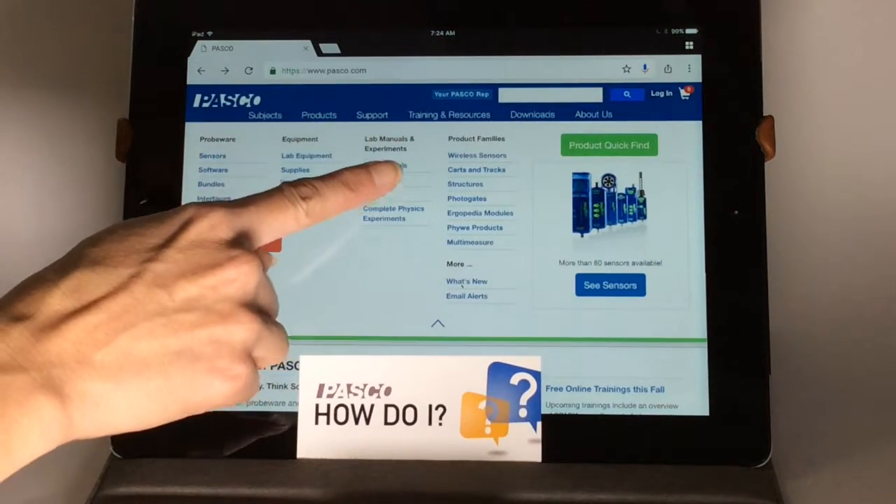
click(383, 179)
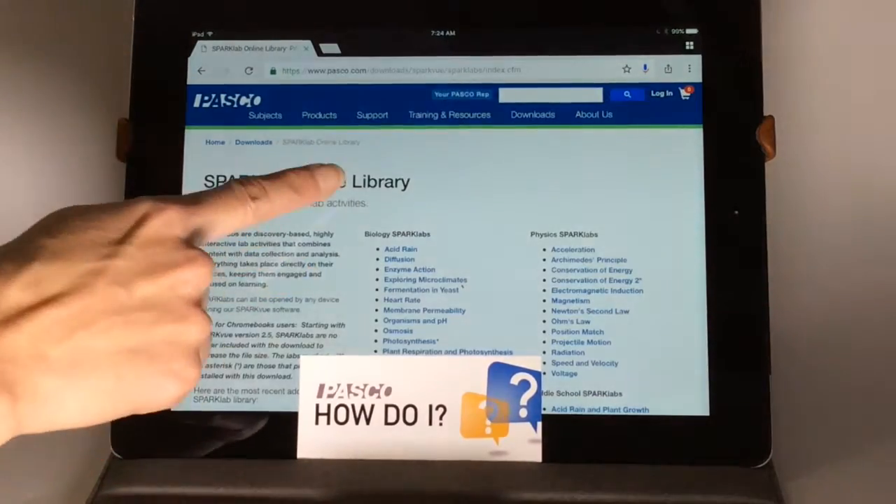
scroll(down, 3)
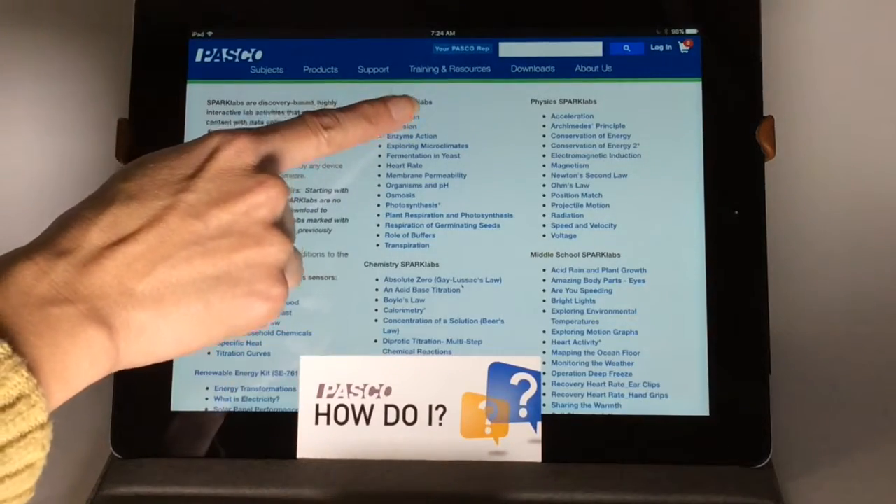
click(599, 269)
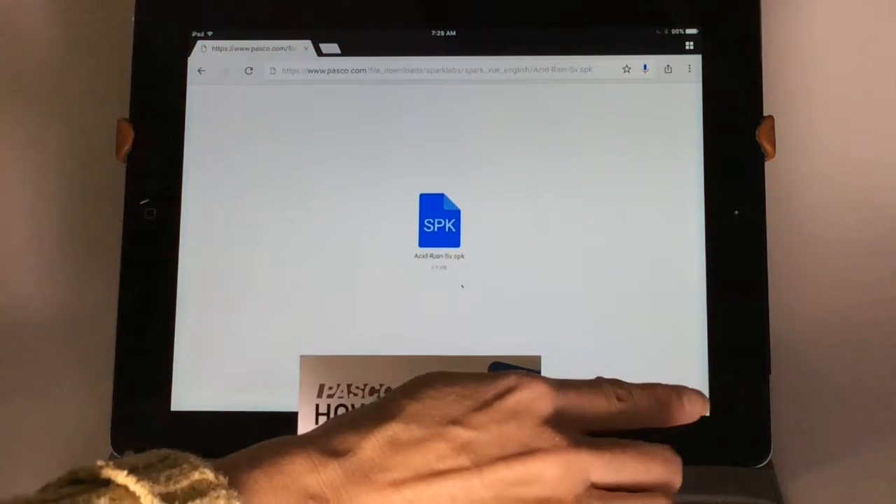
Open the downloaded Acid Rain .spk in SPARKvue, landing on its start screen
click(439, 224)
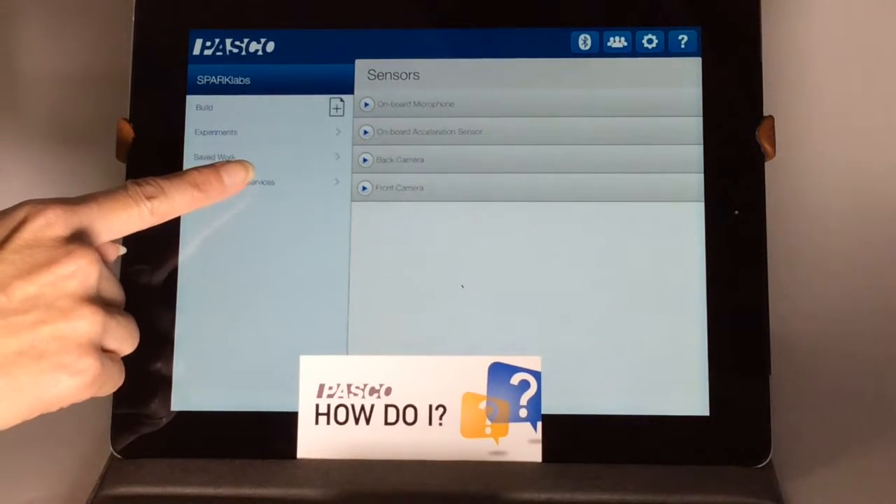
Start Upload a SPARKlab and choose Google Drive as the Pick from source
click(245, 182)
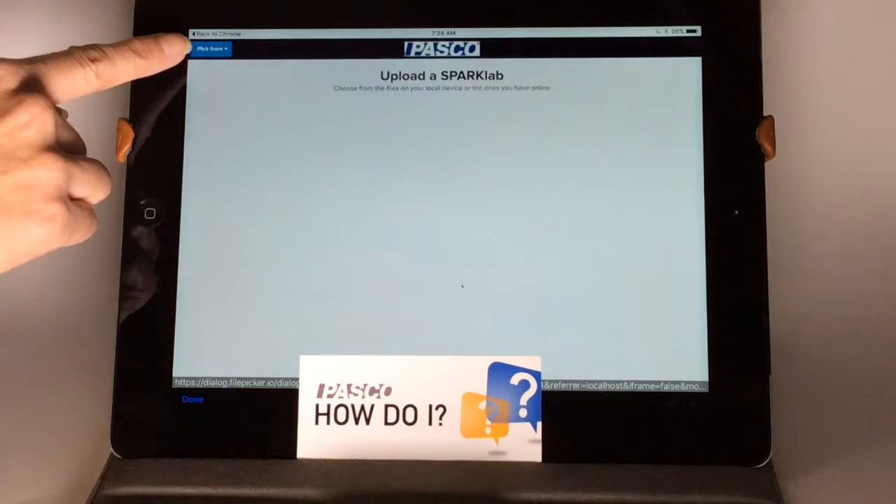
click(210, 48)
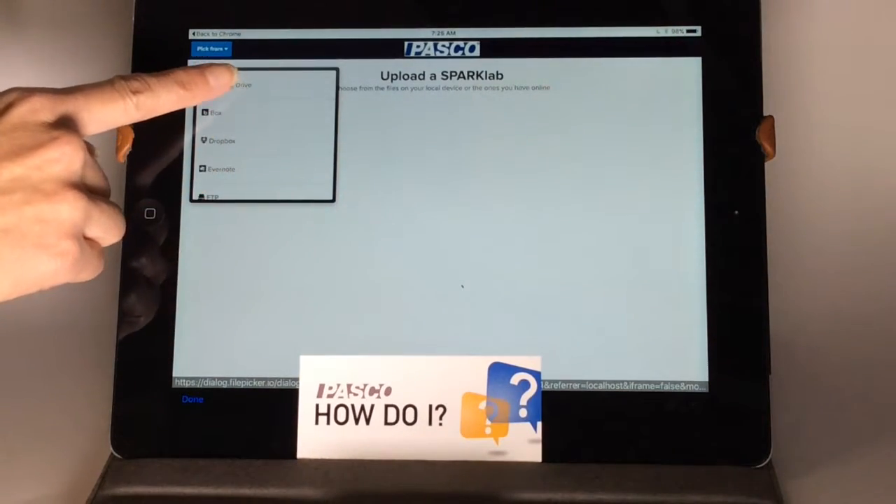
click(238, 86)
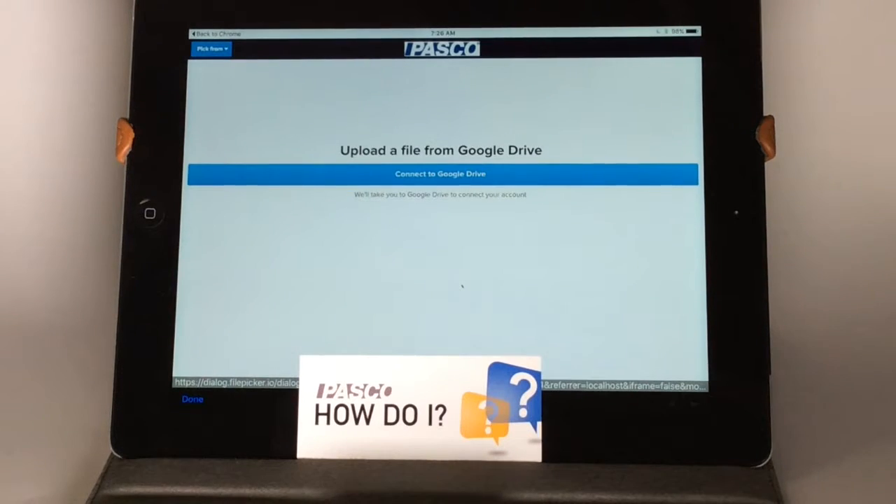
Connect to Google Drive and sign in with the Google account email
click(440, 173)
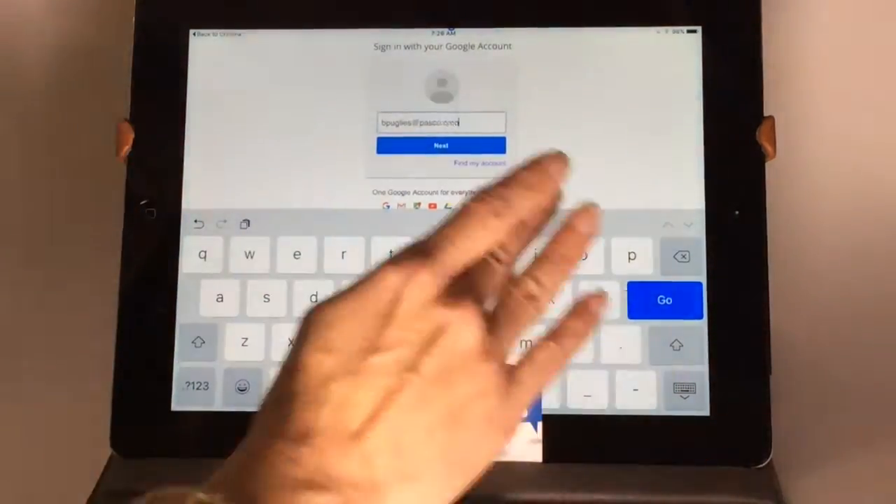
click(439, 144)
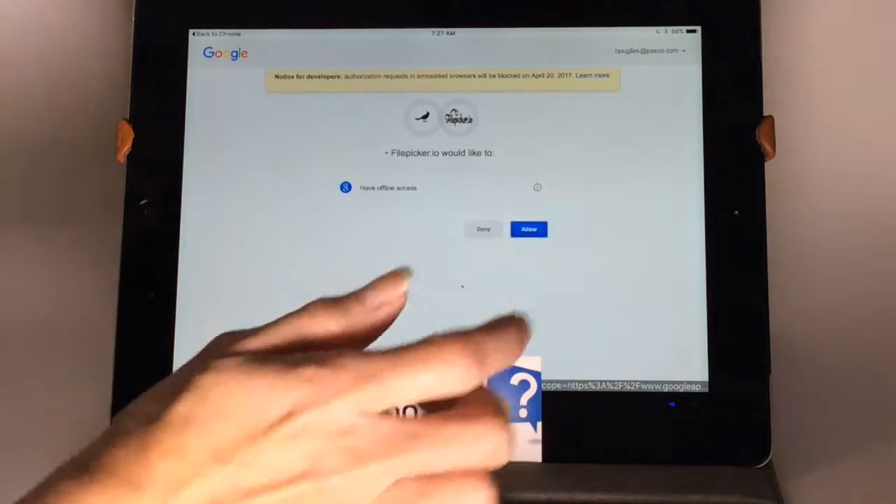
Allow Filepicker.io access and upload the Amazing Body Parts - Eyes SPARKlab from Drive
click(529, 229)
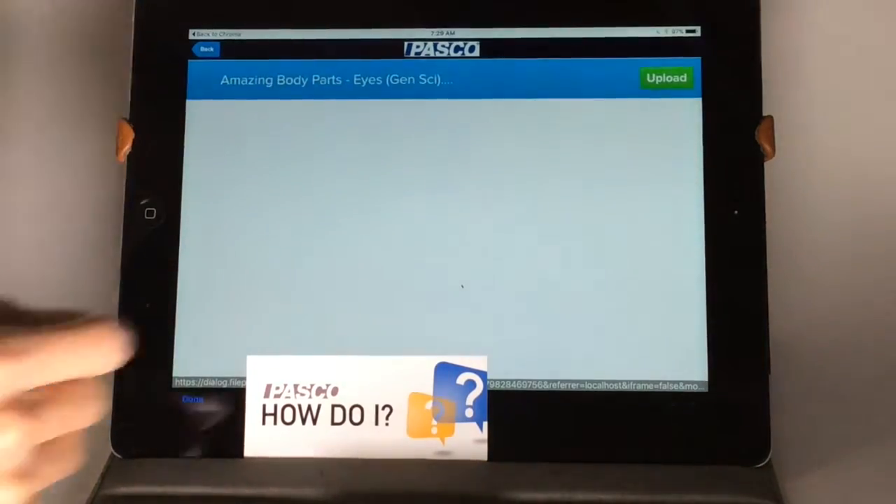
click(667, 78)
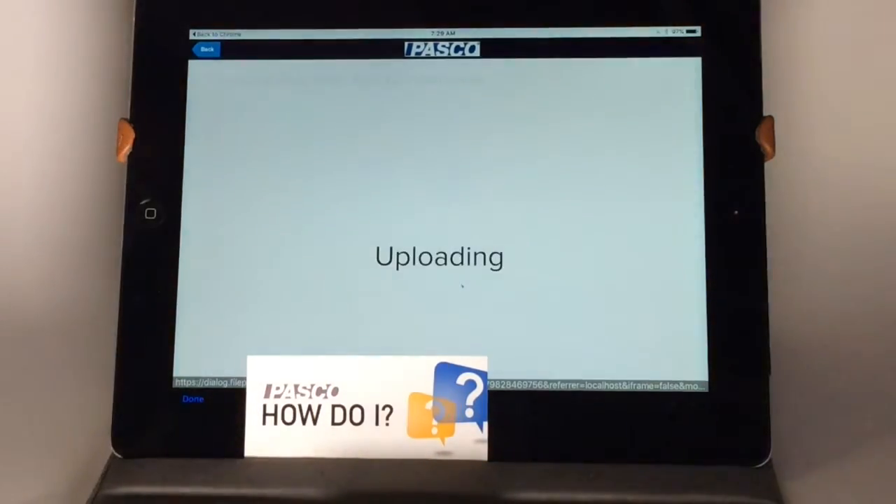